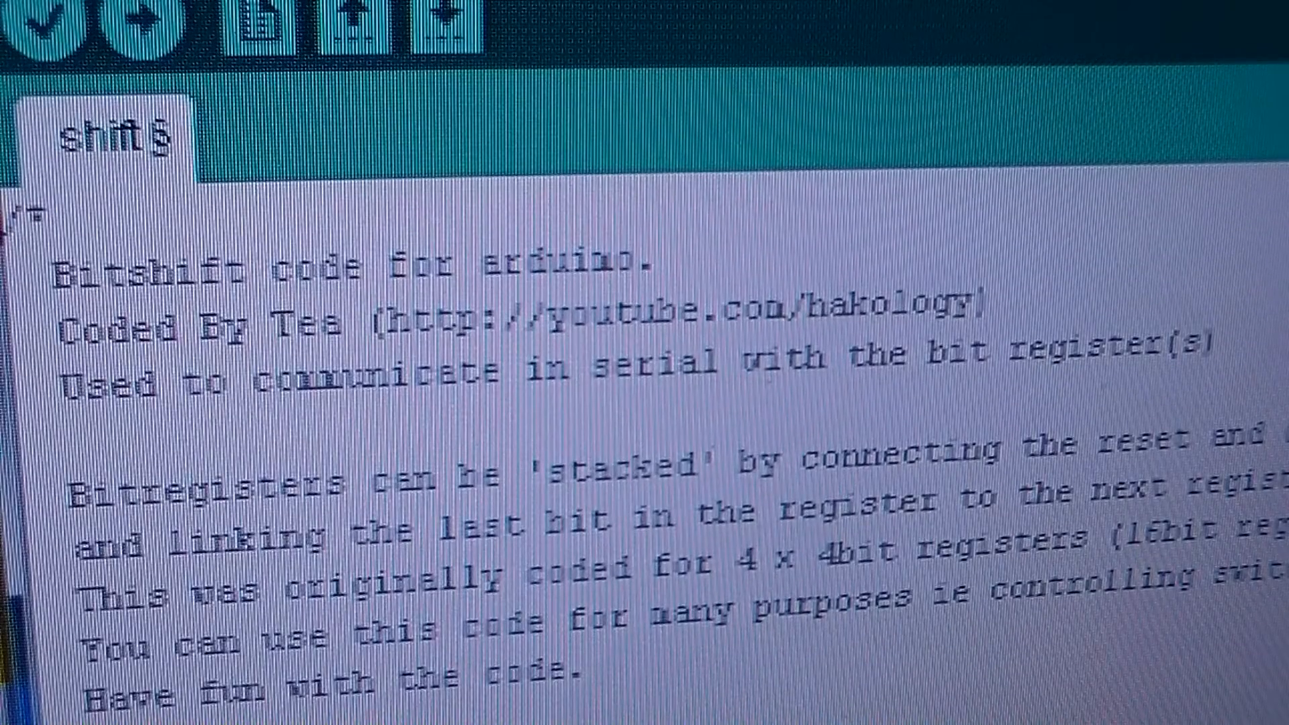
{"action": "scroll", "scroll_direction": "down", "scroll_amount": 3}
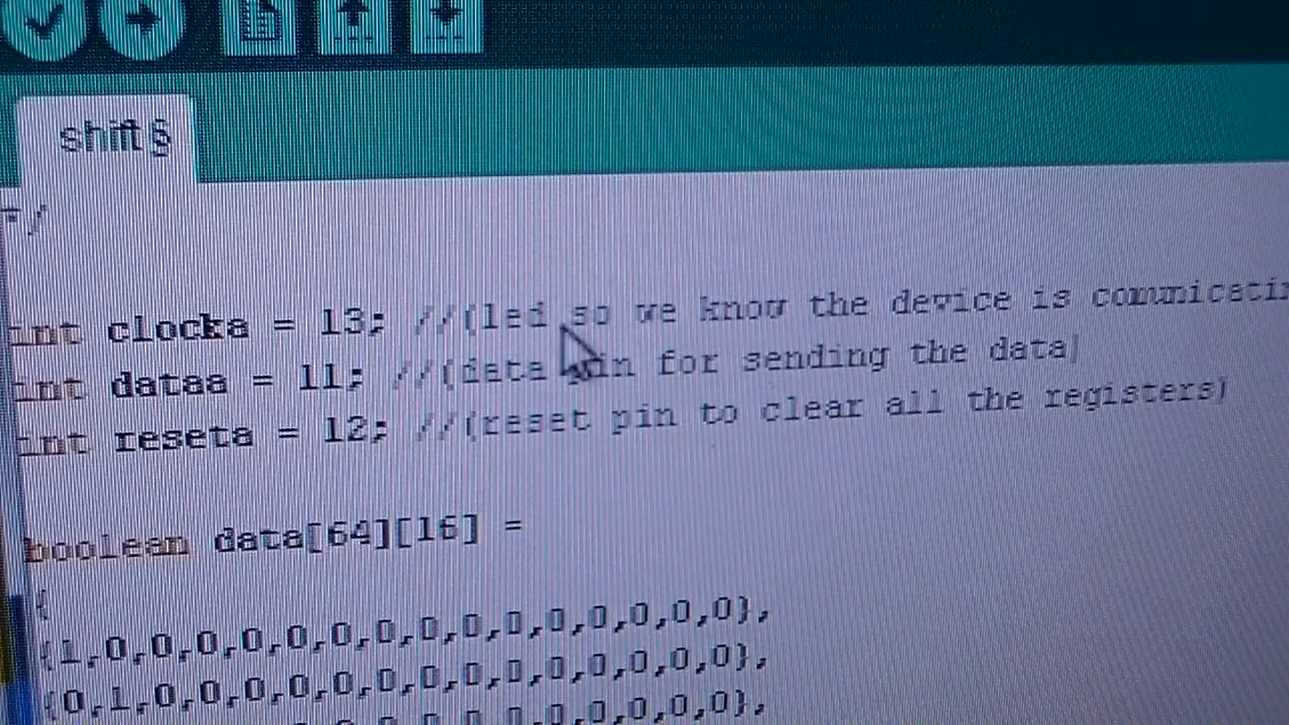
{"action": "mouse_move", "coordinate": [141, 426]}
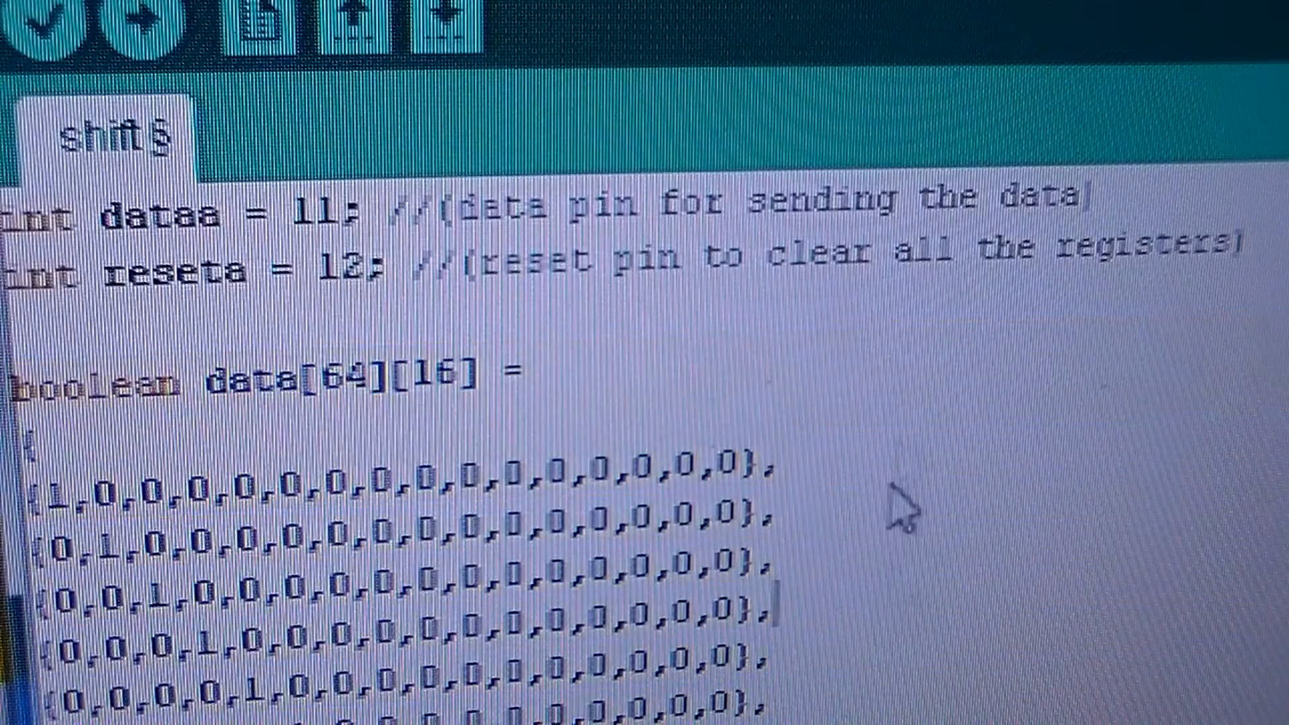
{"action": "scroll", "scroll_direction": "down", "scroll_amount": 3}
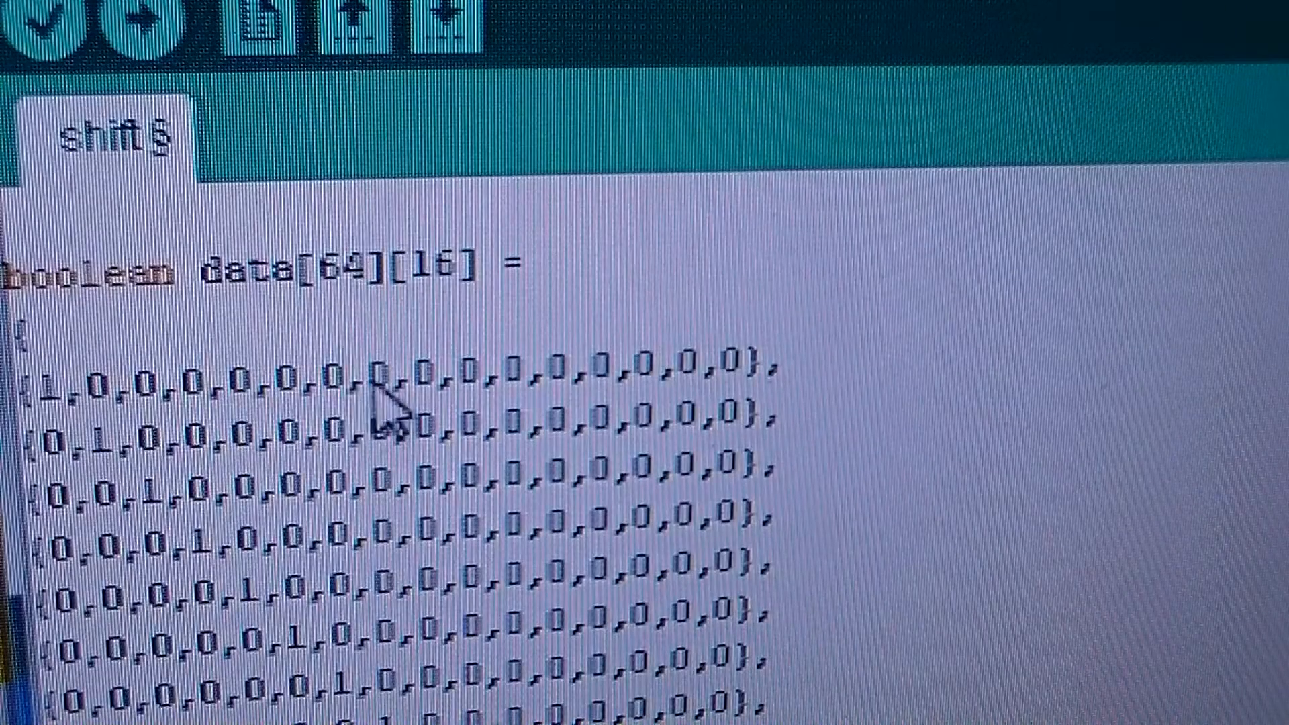
{"action": "scroll", "scroll_direction": "down", "scroll_amount": 3}
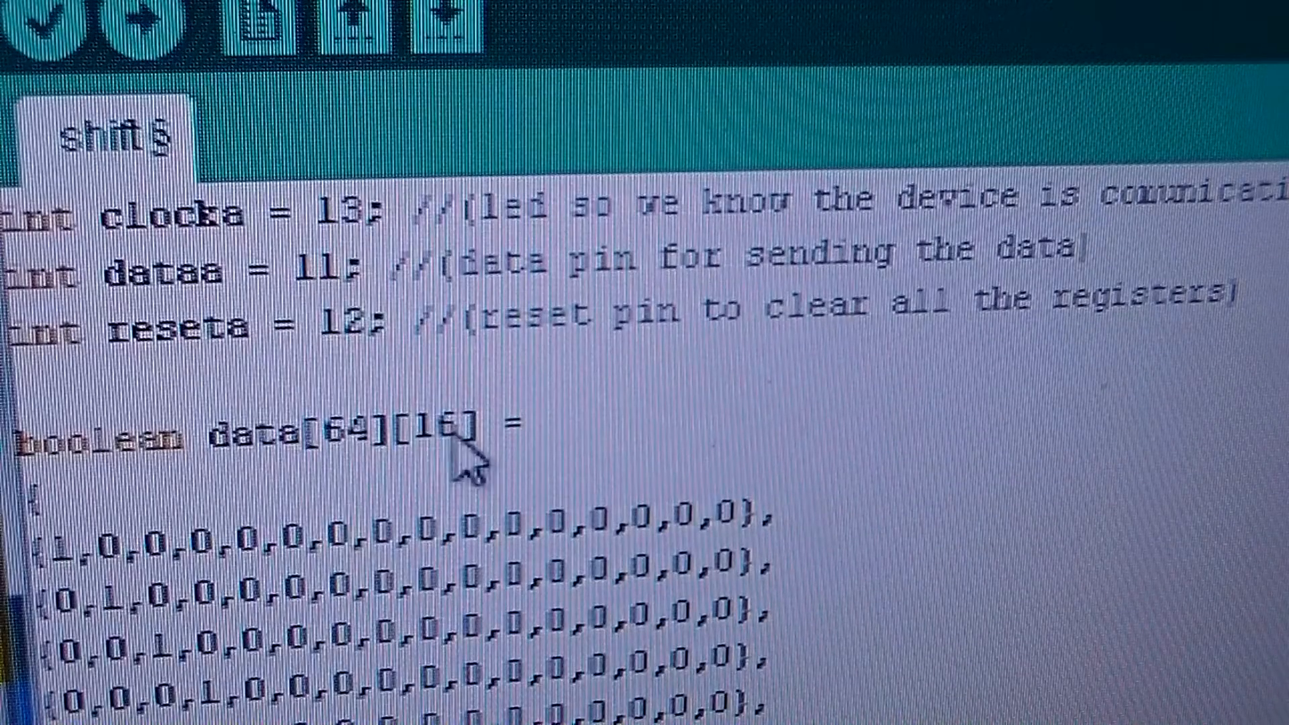
{"action": "mouse_move", "coordinate": [73, 585]}
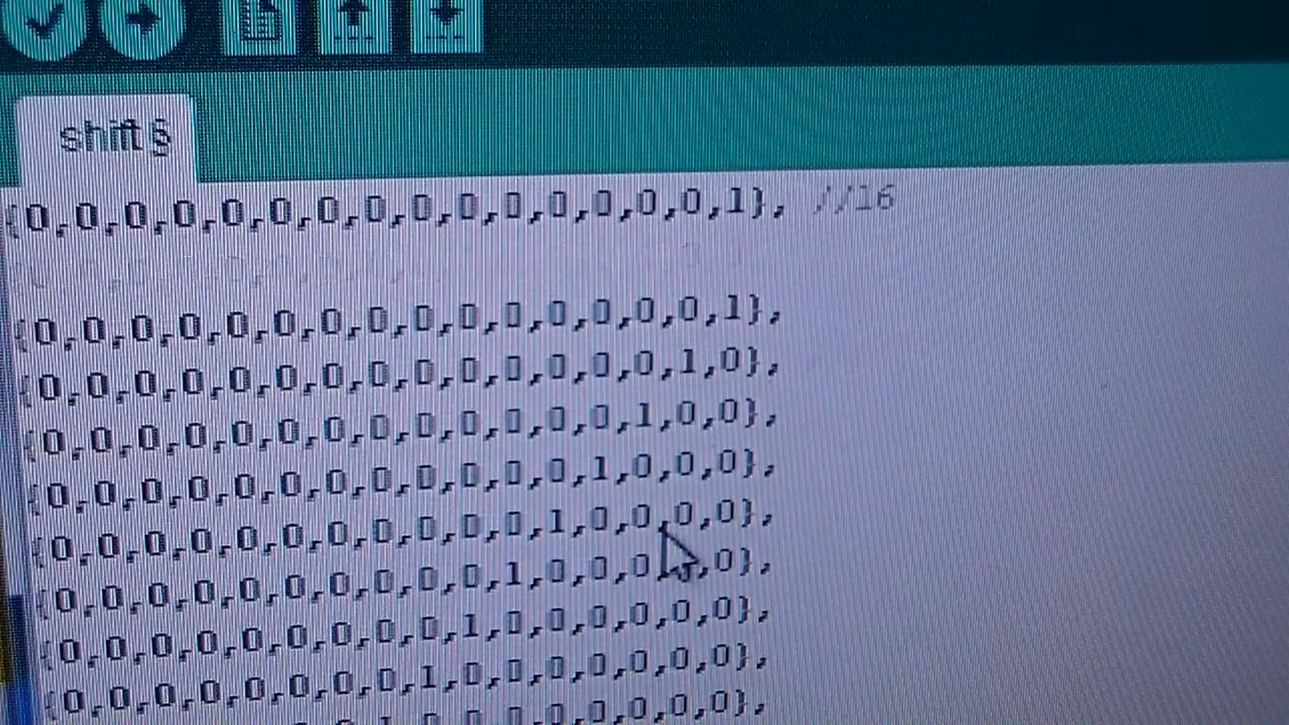
{"action": "scroll", "scroll_direction": "down", "scroll_amount": 3}
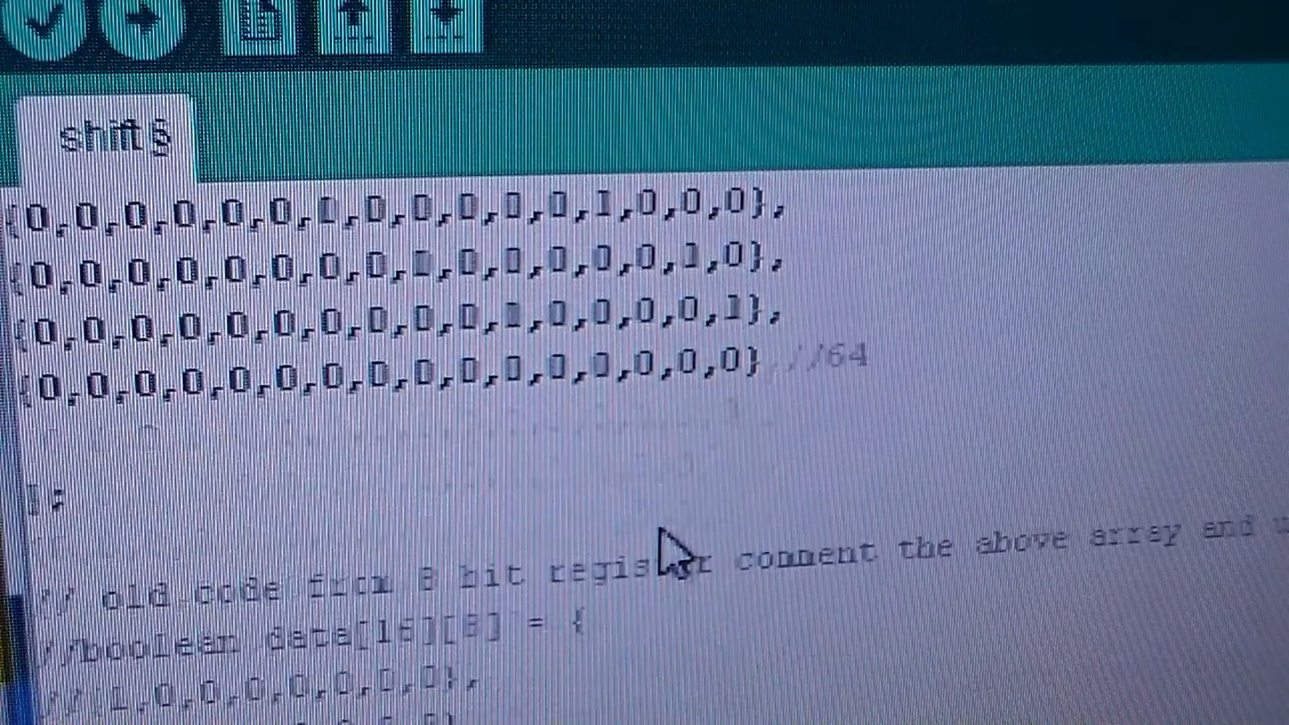
{"action": "scroll", "scroll_direction": "down", "scroll_amount": 3}
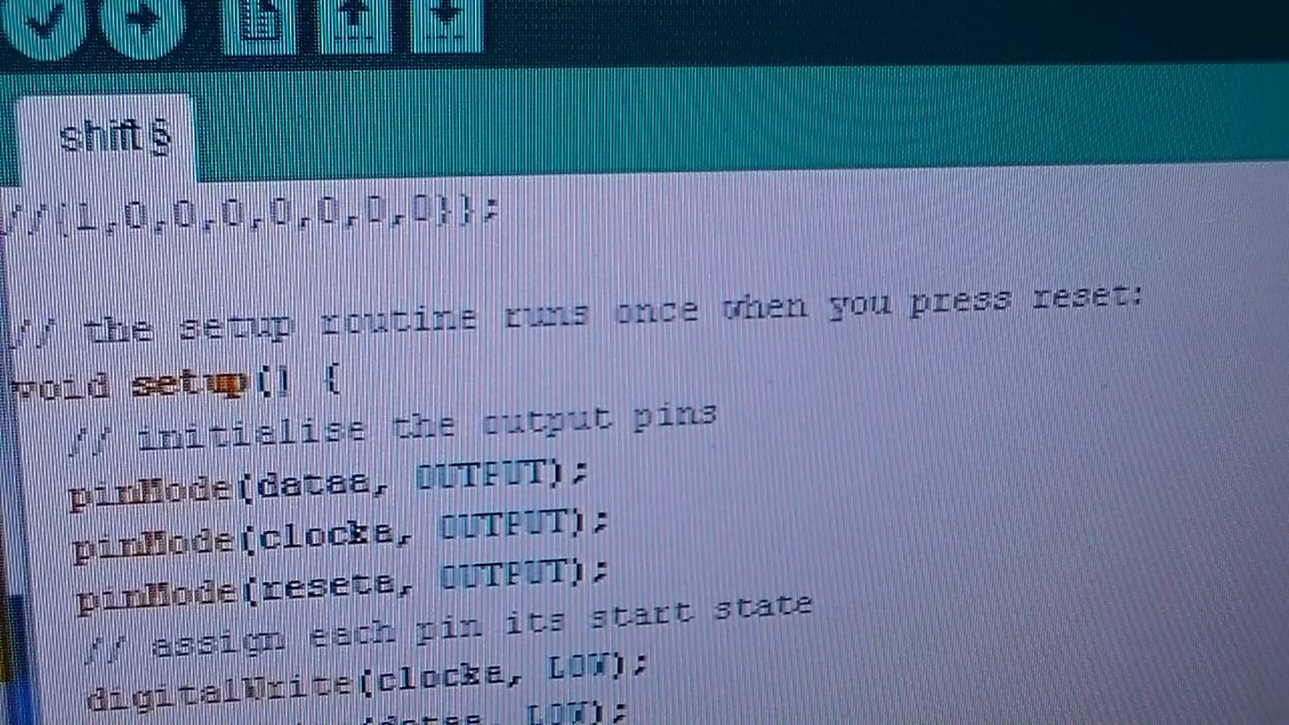
{"action": "scroll", "scroll_direction": "down", "scroll_amount": 3}
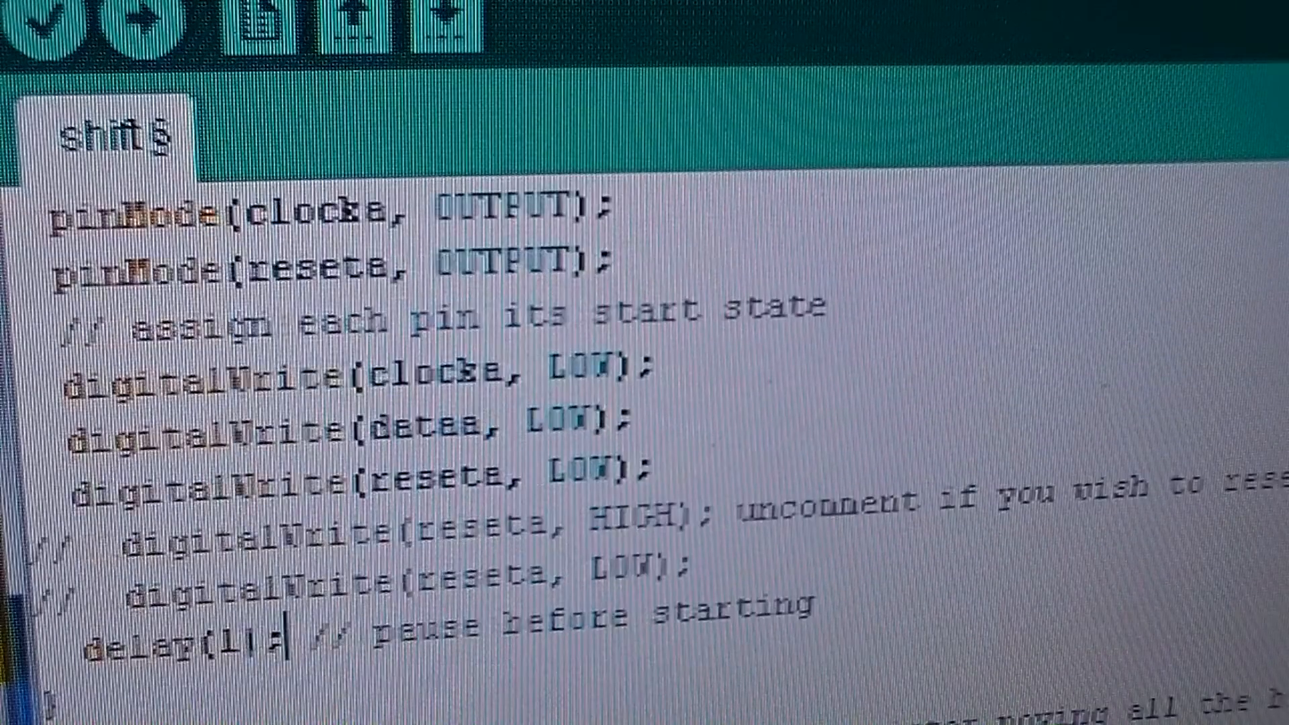
{"action": "scroll", "scroll_direction": "down", "scroll_amount": 3}
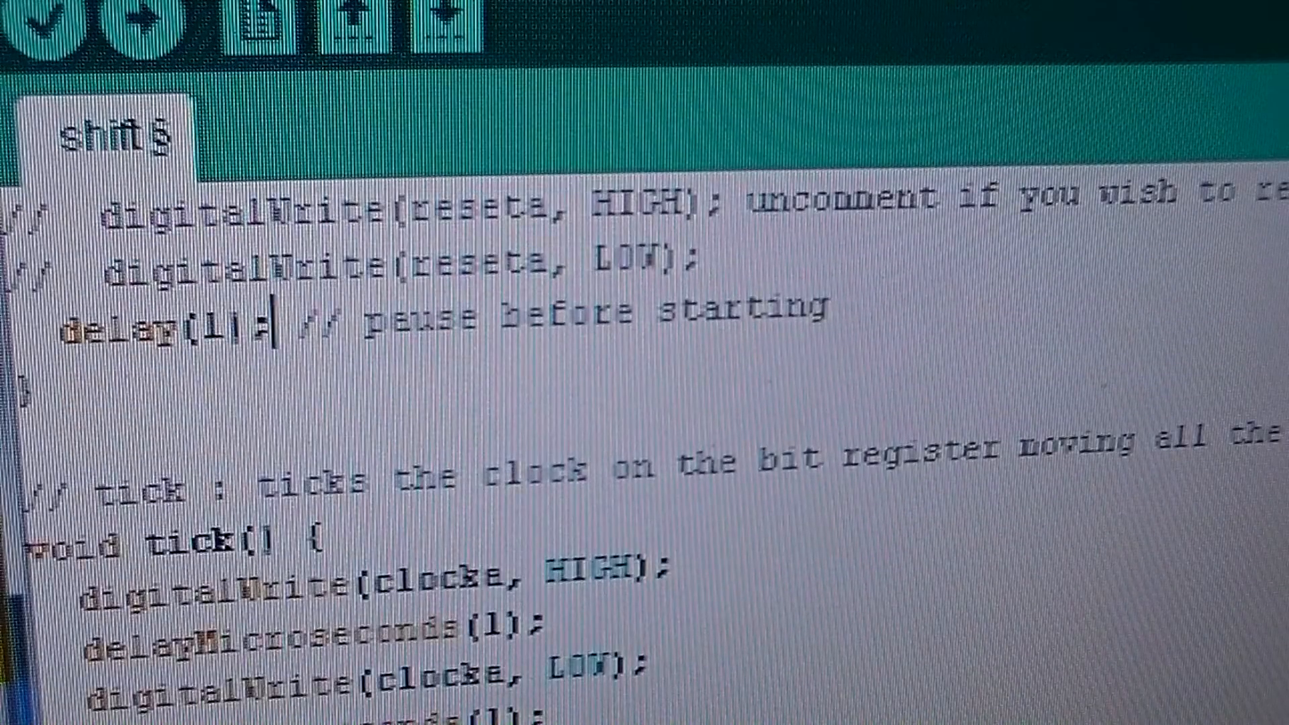
{"action": "scroll", "scroll_direction": "down", "scroll_amount": 3}
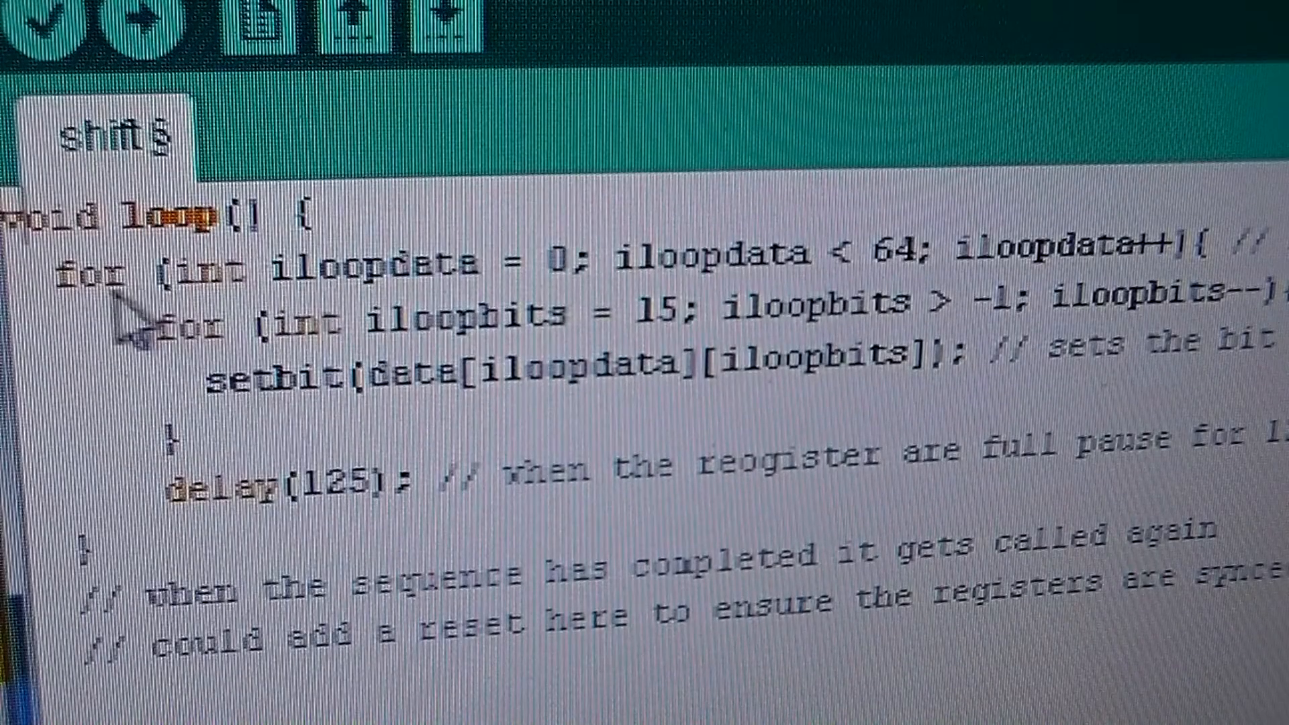
{"action": "mouse_move", "coordinate": [749, 297]}
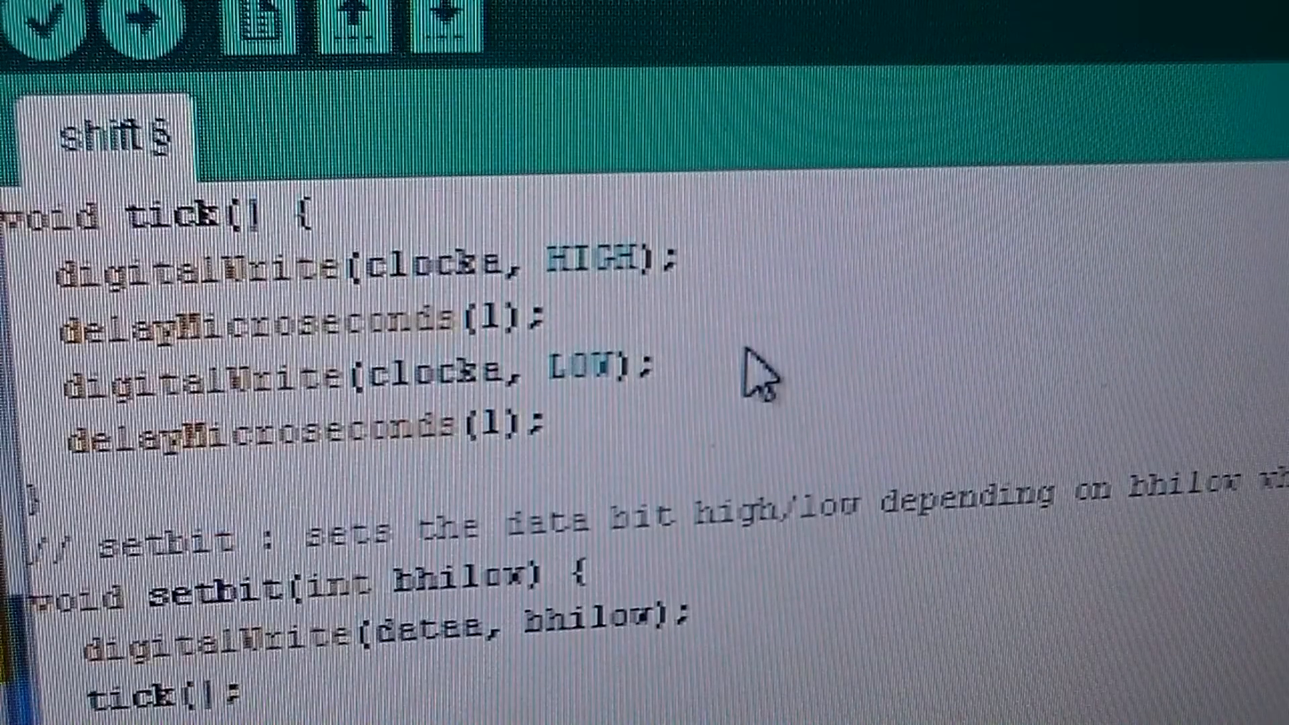
{"action": "scroll", "scroll_direction": "down", "scroll_amount": 3}
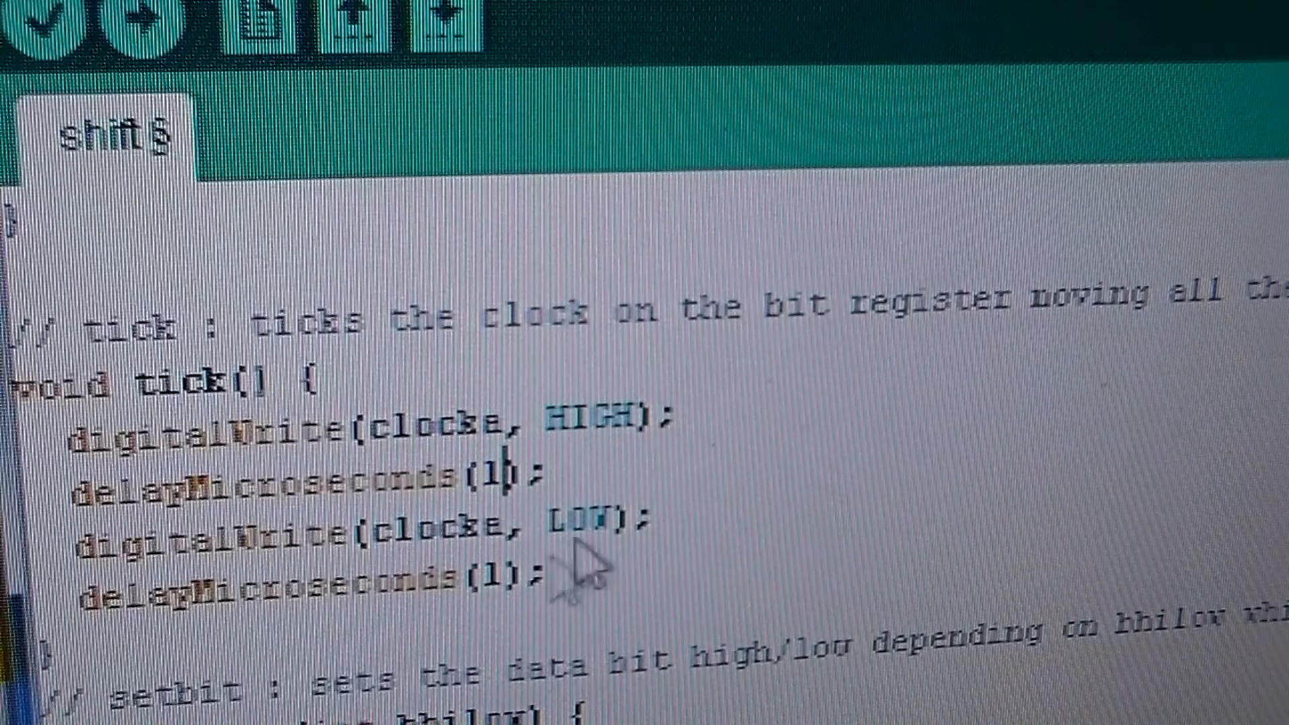
{"action": "scroll", "scroll_direction": "down", "scroll_amount": 3}
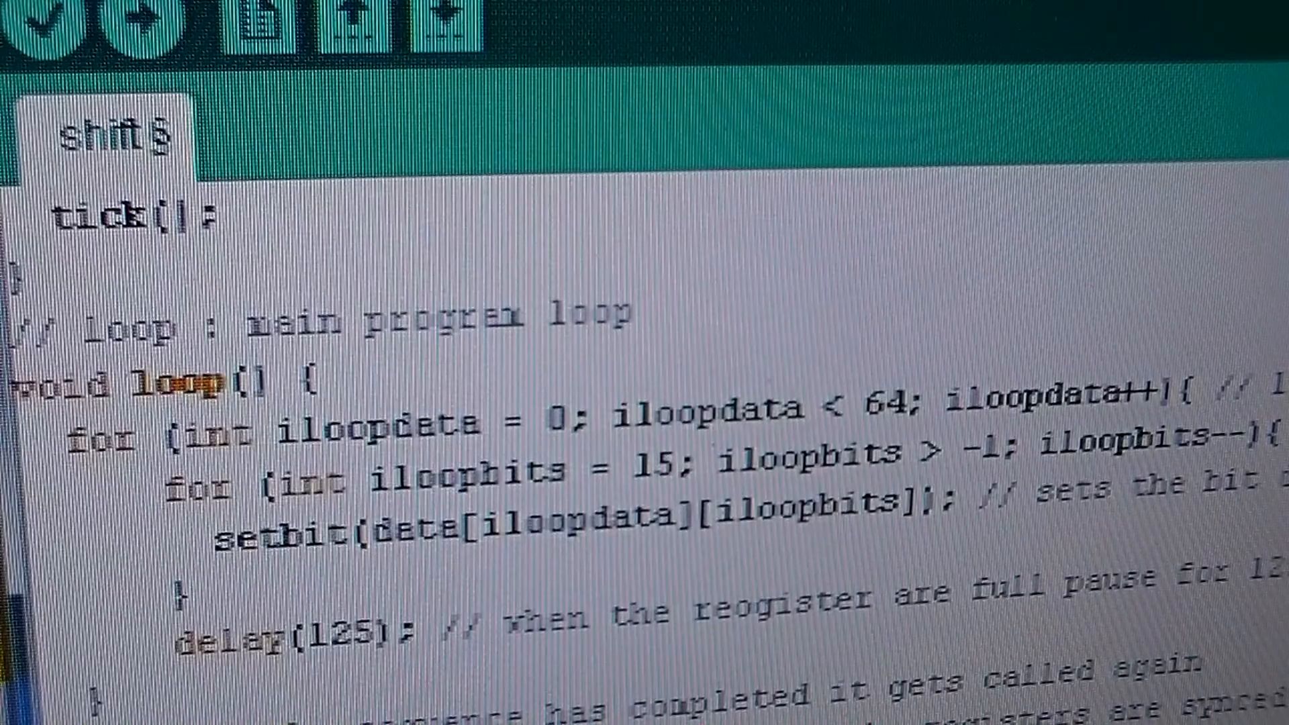